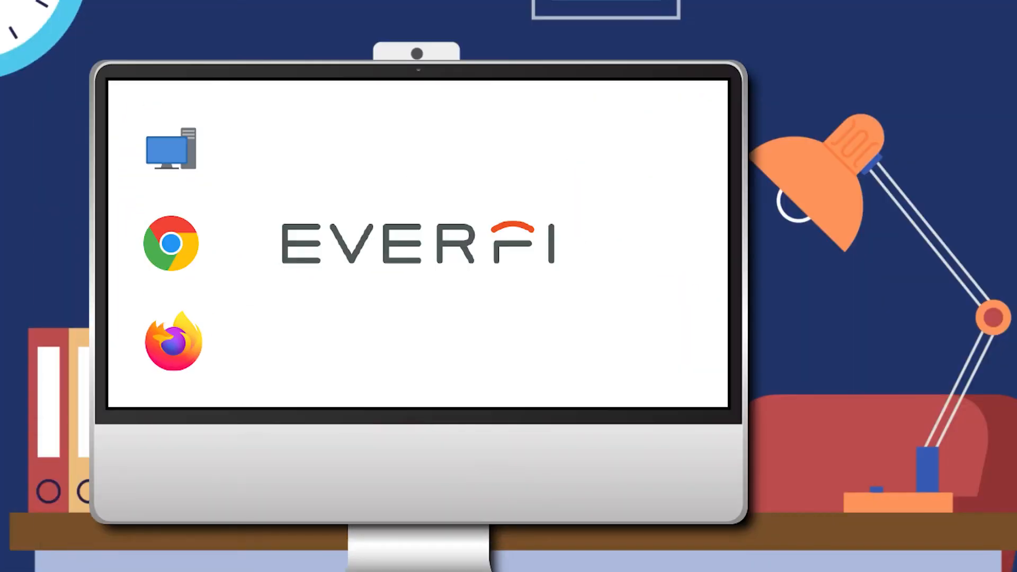
Step: Go to the EVERFI student-or-teacher selection page from the Chrome address bar
click(169, 243)
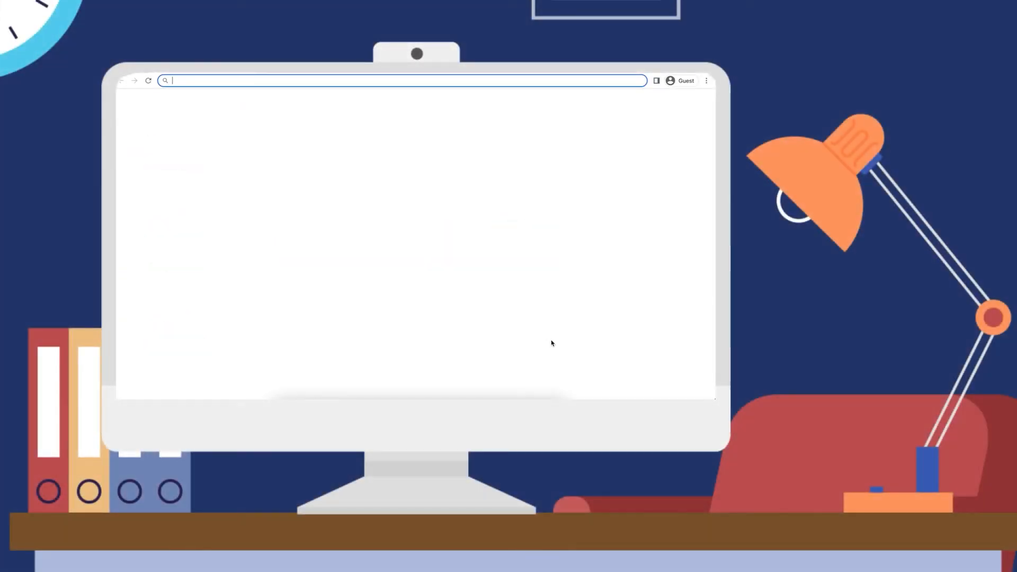
text(everfi.net/user_type_select)
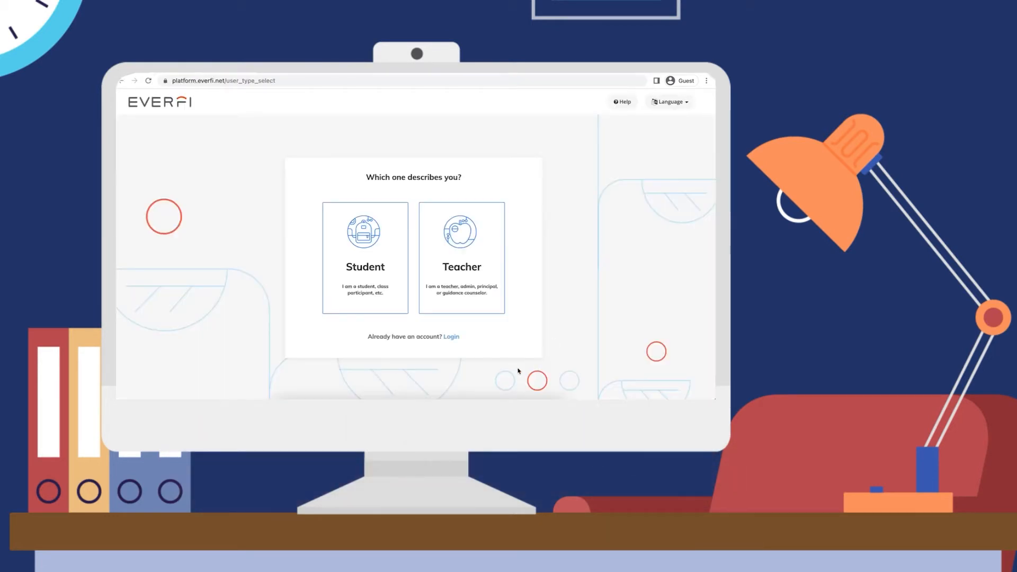
mouse_move(492, 268)
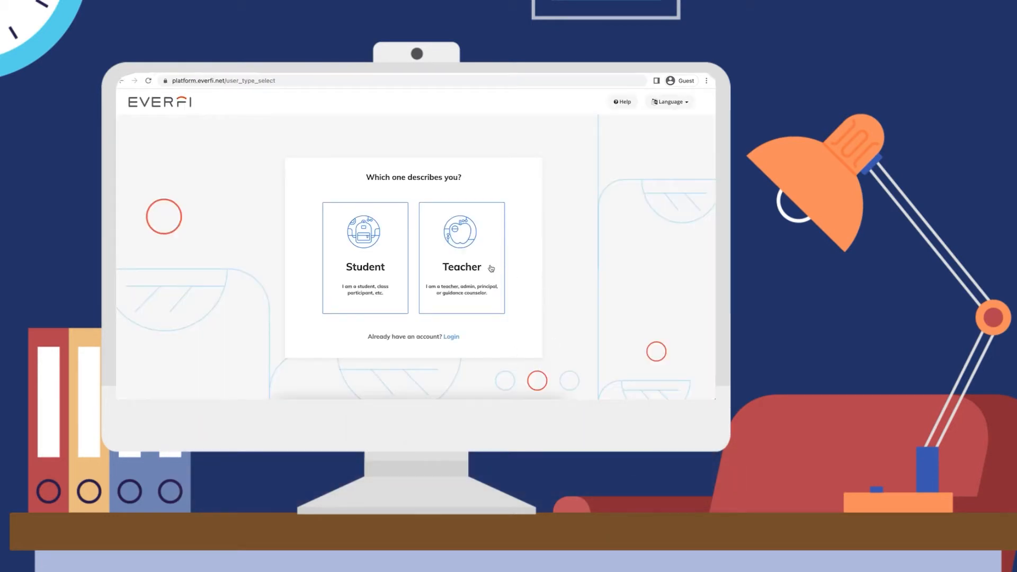
Step: Choose Teacher and set the state to Pennsylvania
click(461, 258)
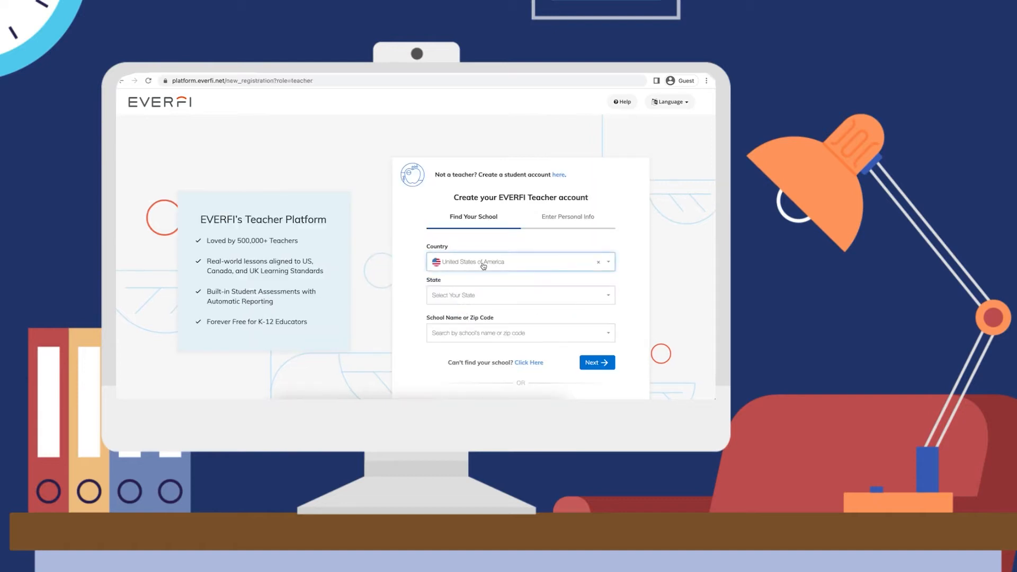
scroll(down, 3)
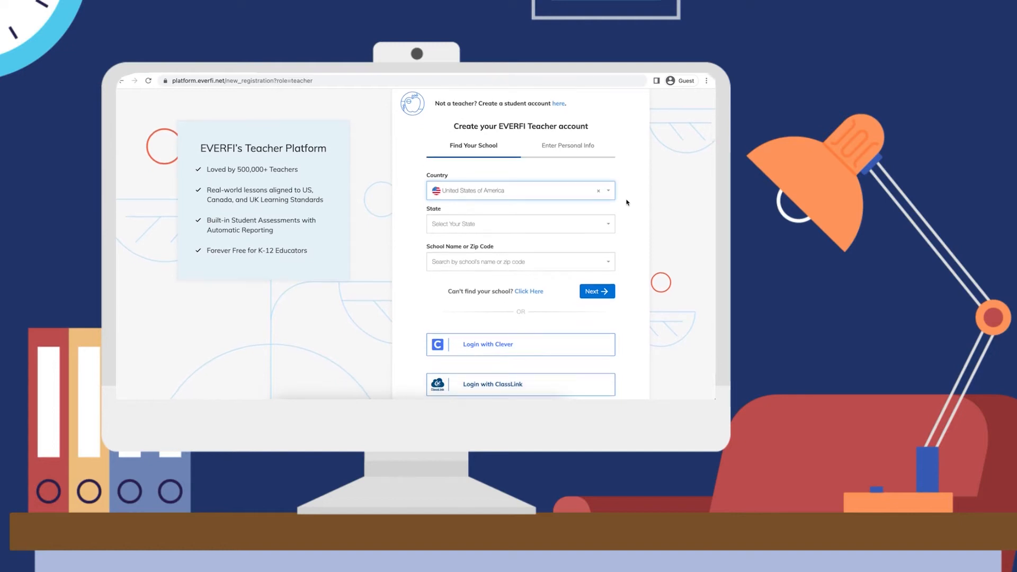
mouse_move(588, 230)
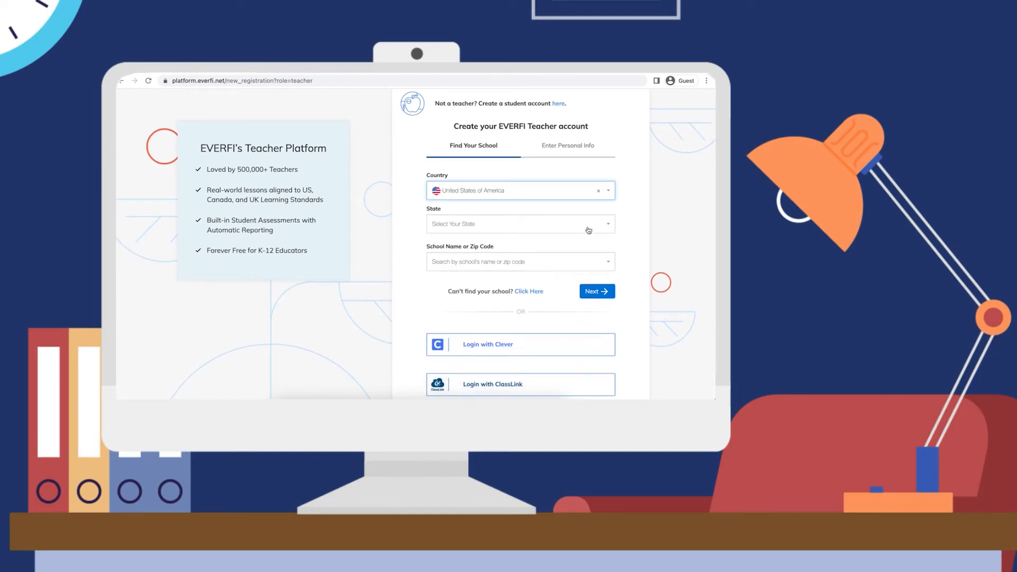
click(519, 224)
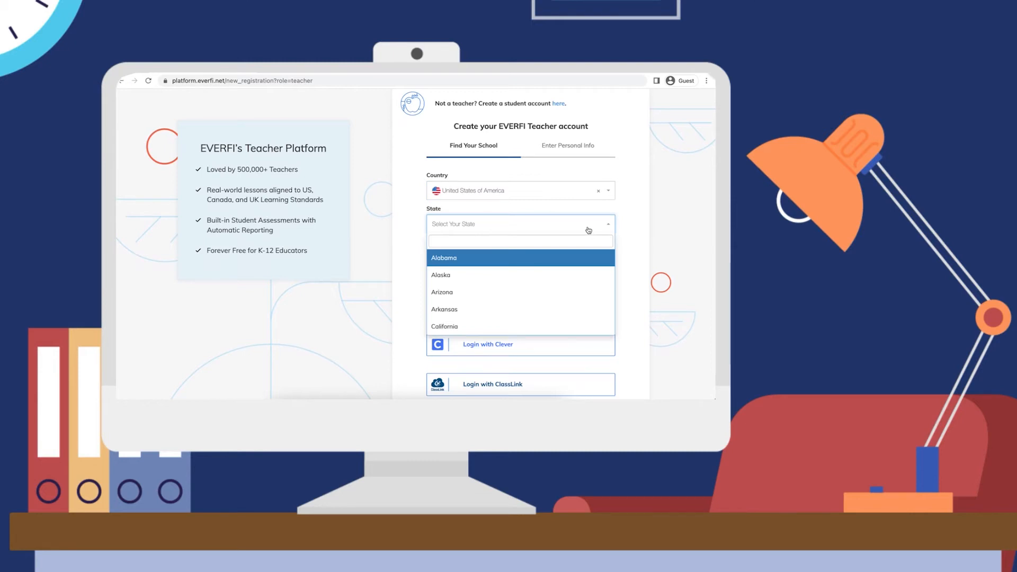
text(pen)
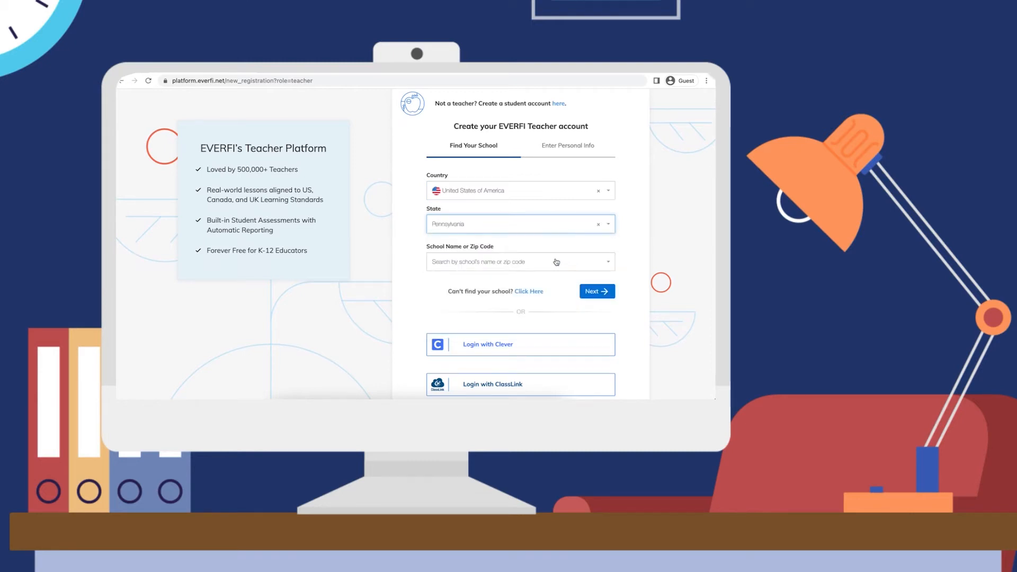
Step: Search for schools by zip code 15203
click(519, 262)
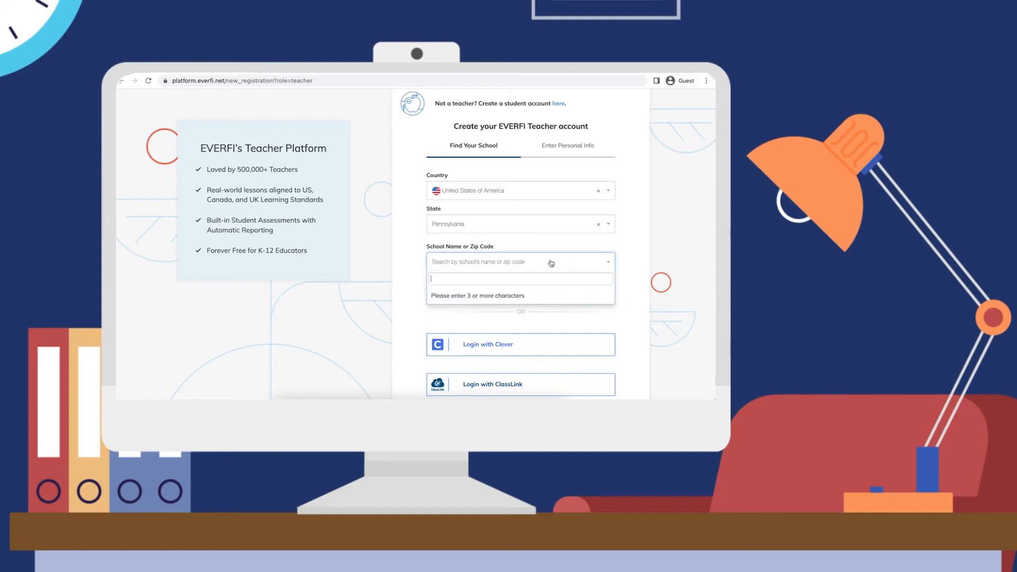
text(15203)
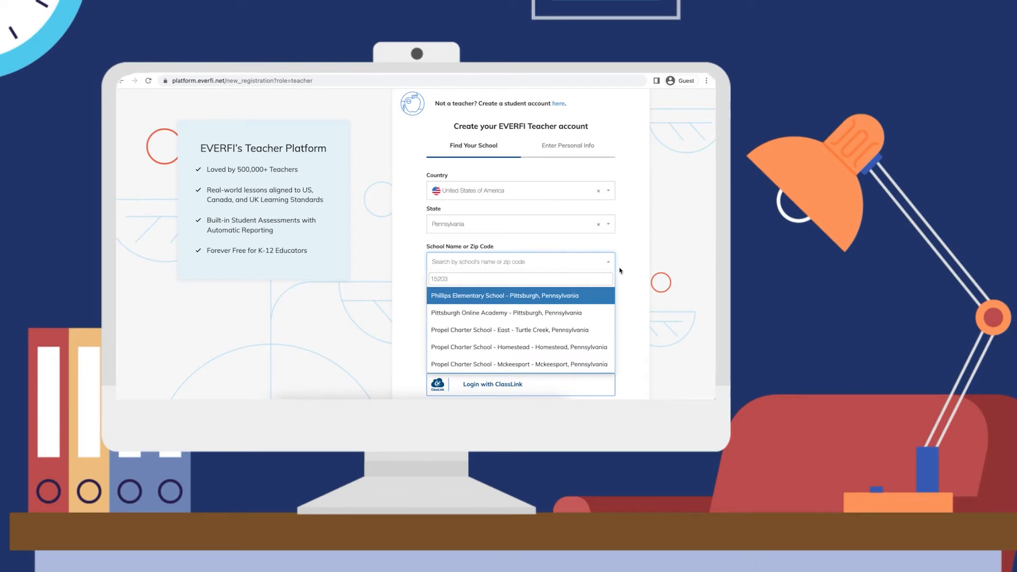
mouse_move(581, 302)
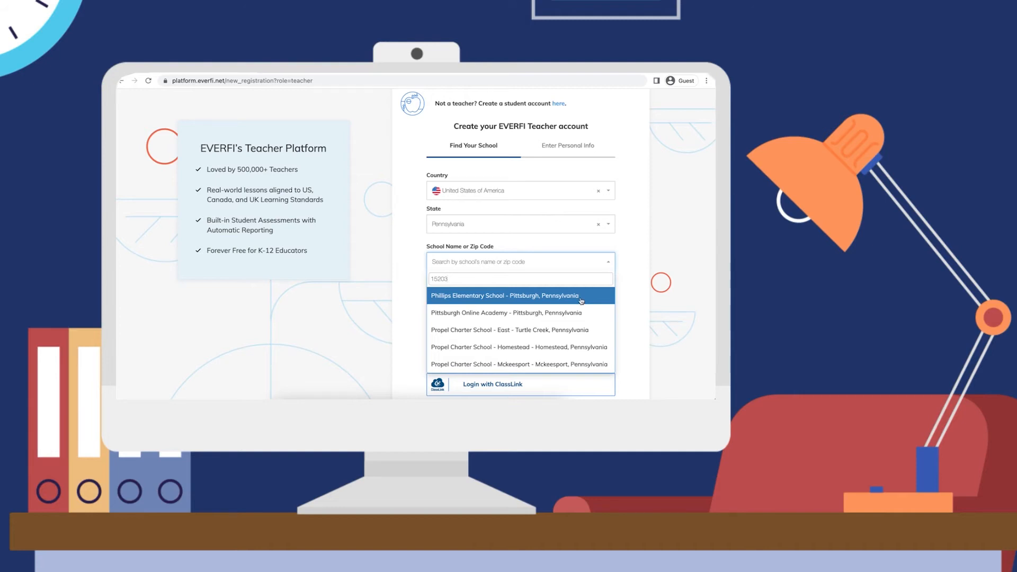
Step: Select Phillips Elementary School - Pittsburgh, Pennsylvania from the results
click(504, 296)
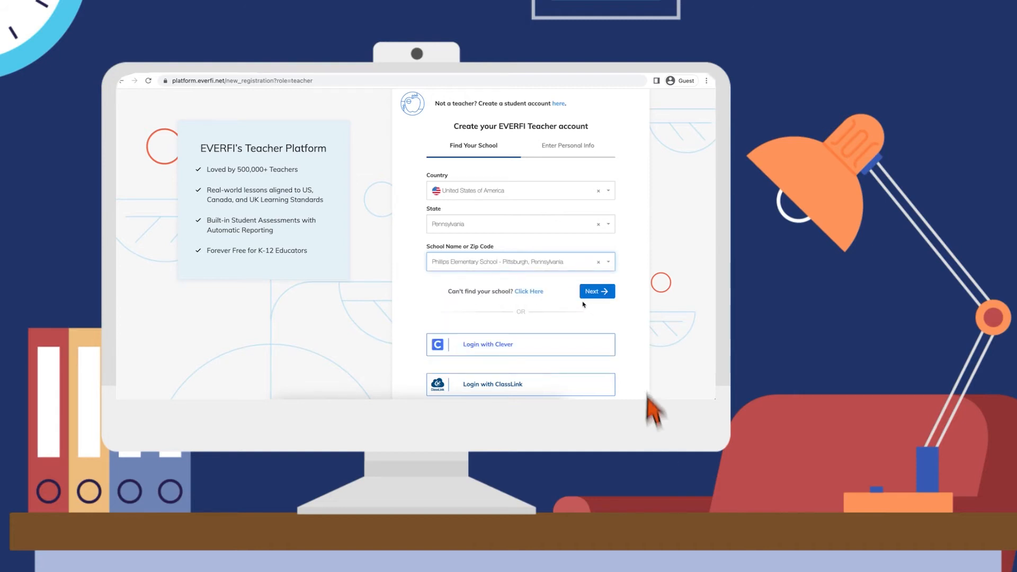
mouse_move(595, 314)
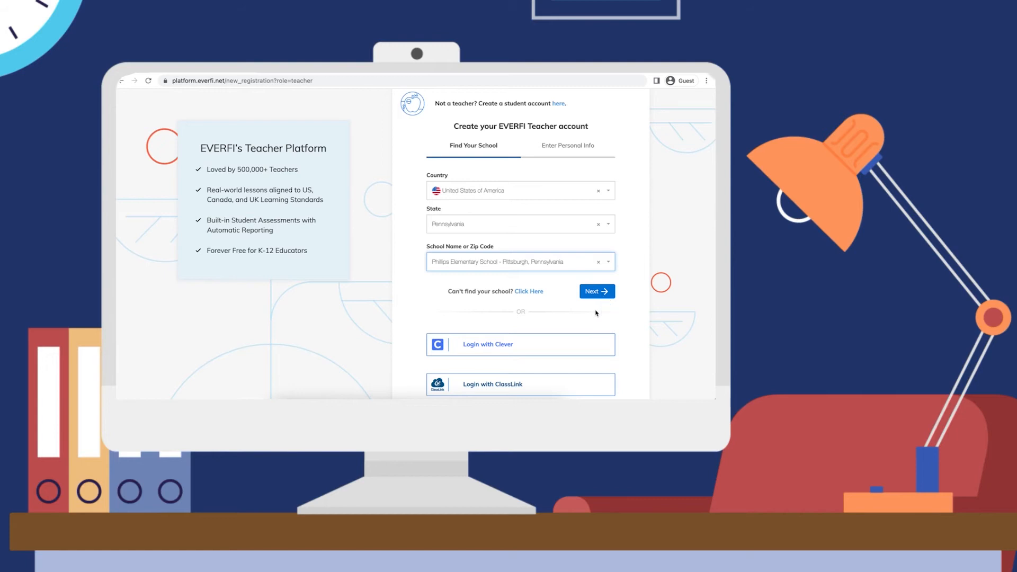
mouse_move(559, 308)
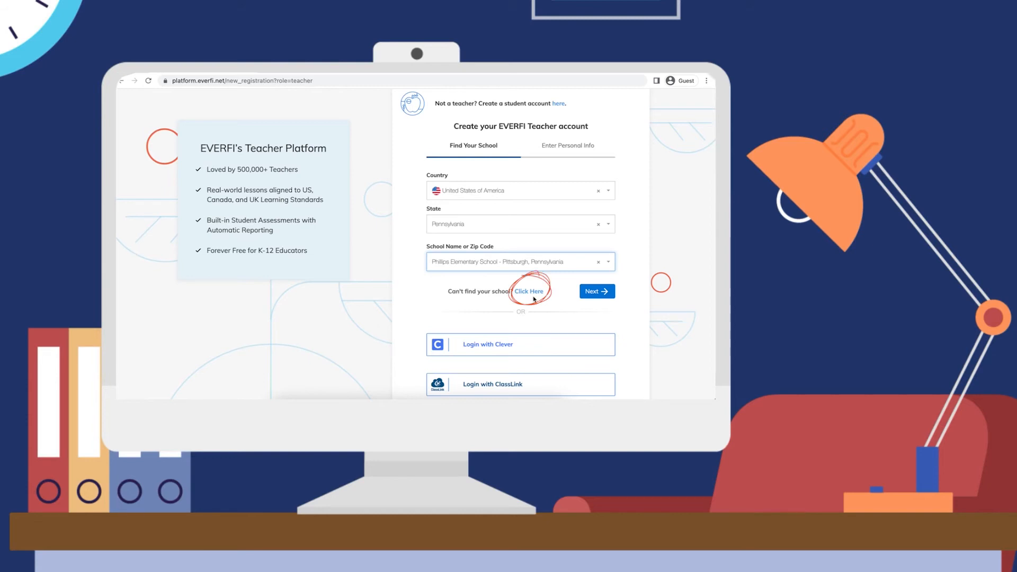
mouse_move(595, 292)
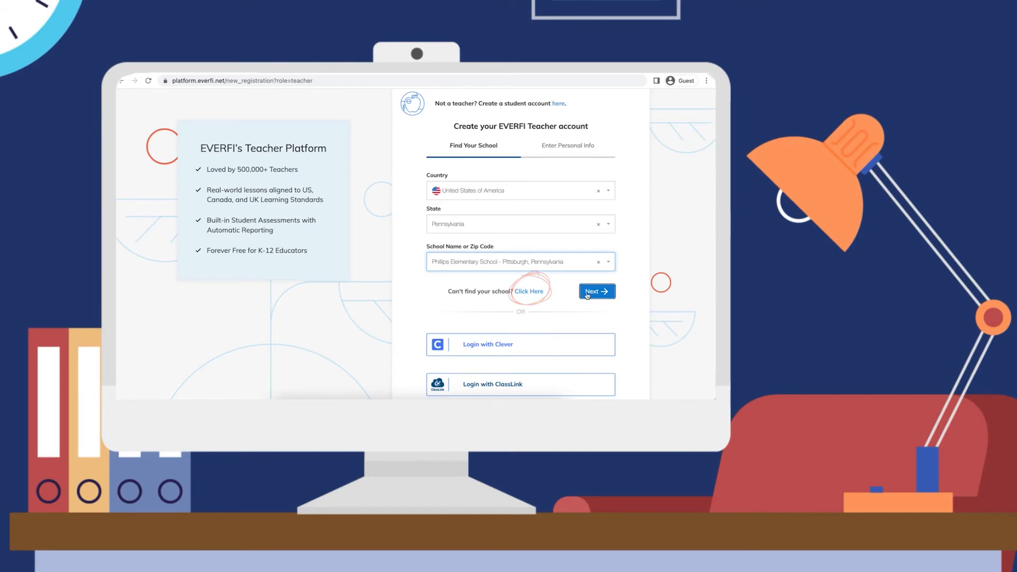
Step: Continue to personal info and enter the name Teacher Sample
click(593, 291)
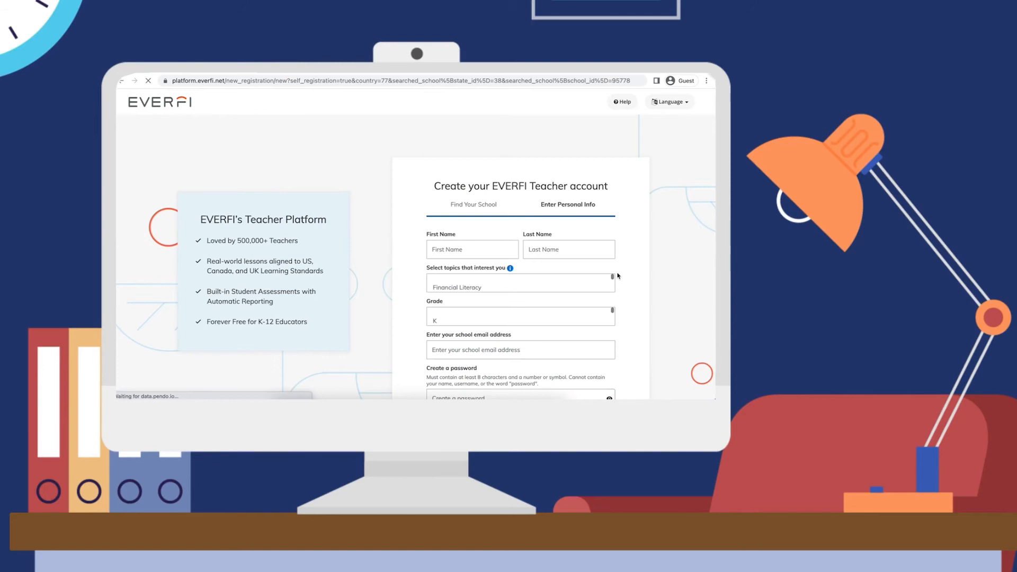
scroll(down, 3)
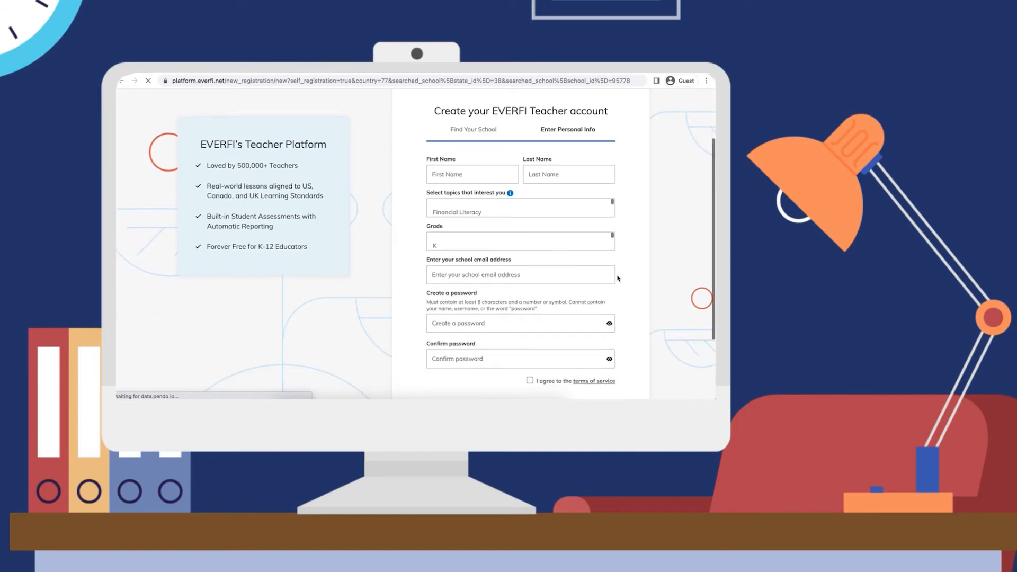
text(Teacher)
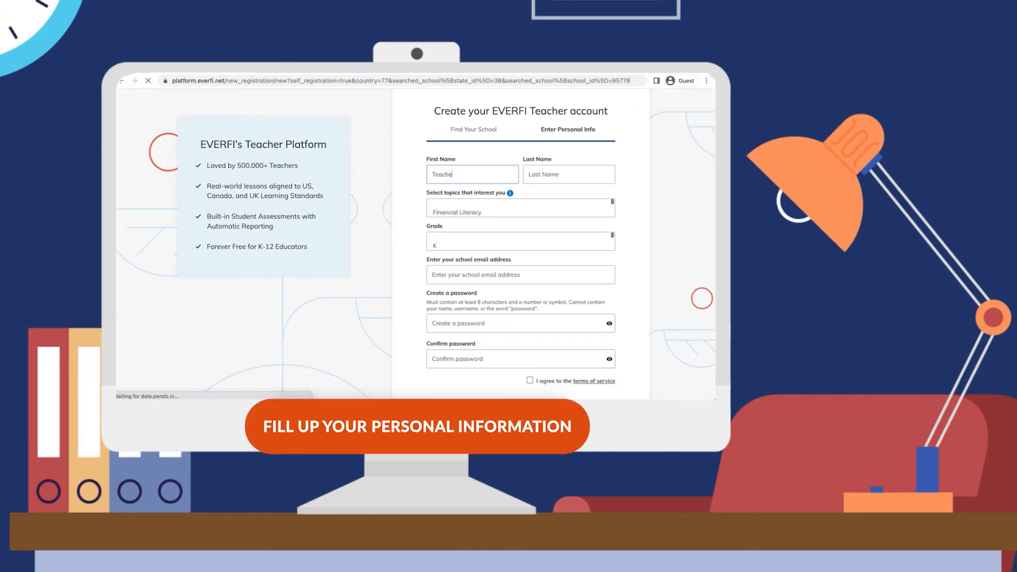
text(Sample)
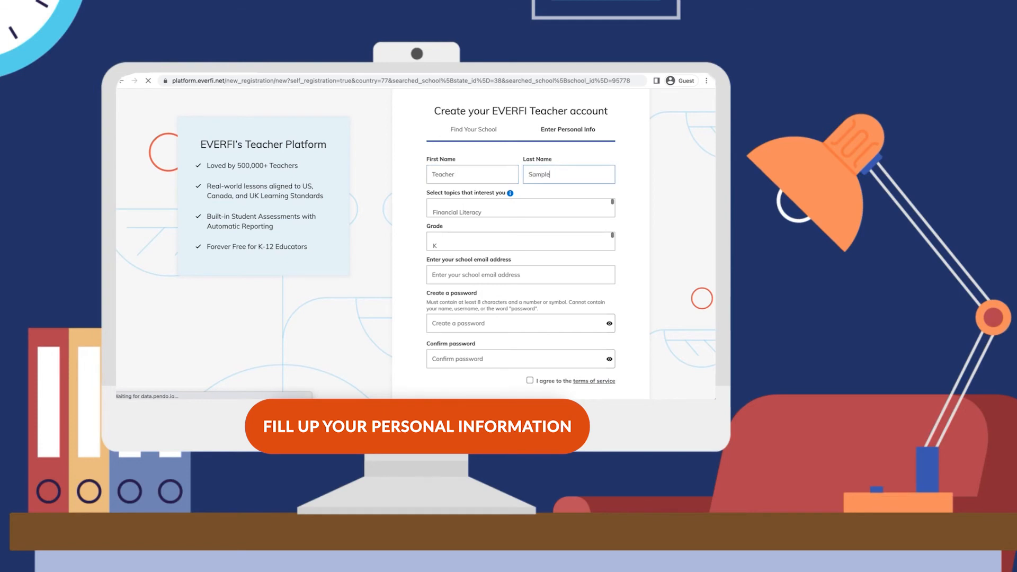
Step: Pick Career Readiness and Academic Readiness as topics
click(519, 208)
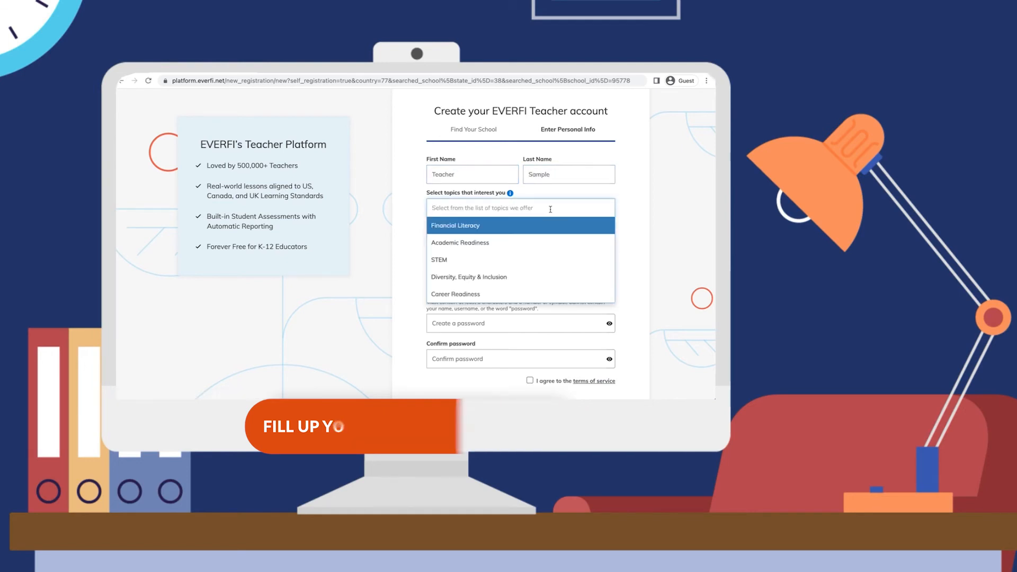
mouse_move(520, 277)
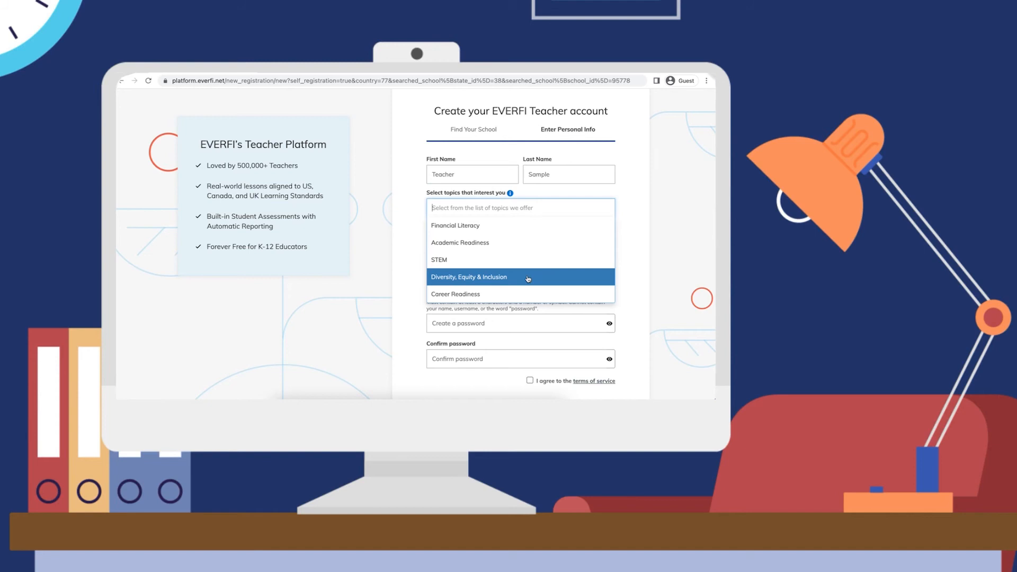
click(455, 294)
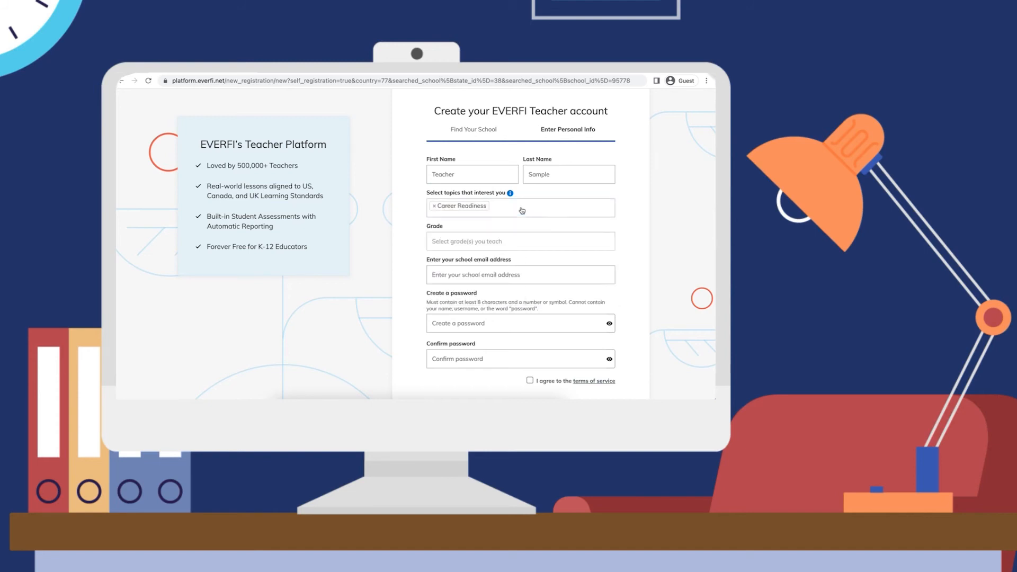
click(521, 207)
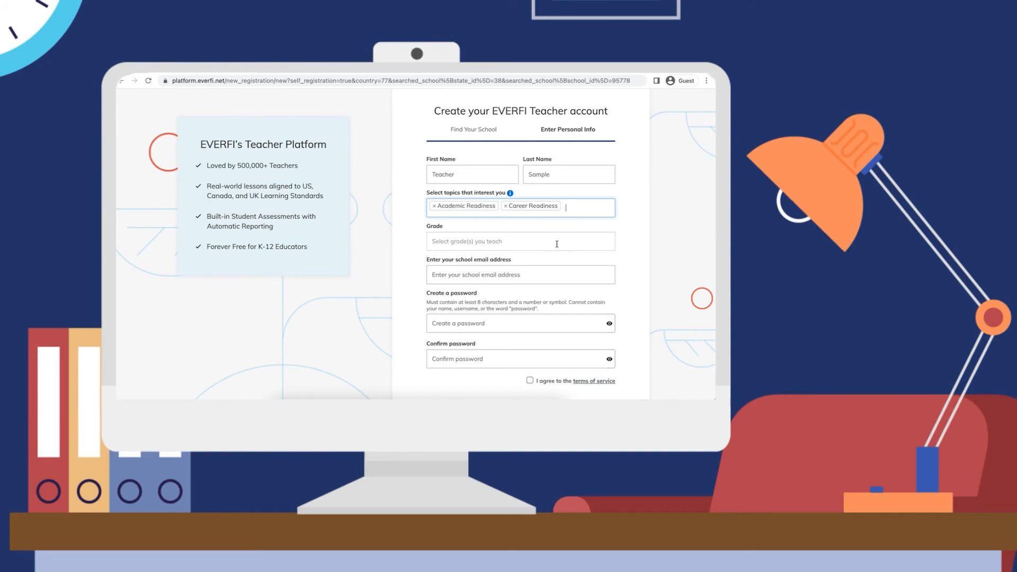
Step: Select grades 3, 4 and 5 in the Grade field
click(520, 241)
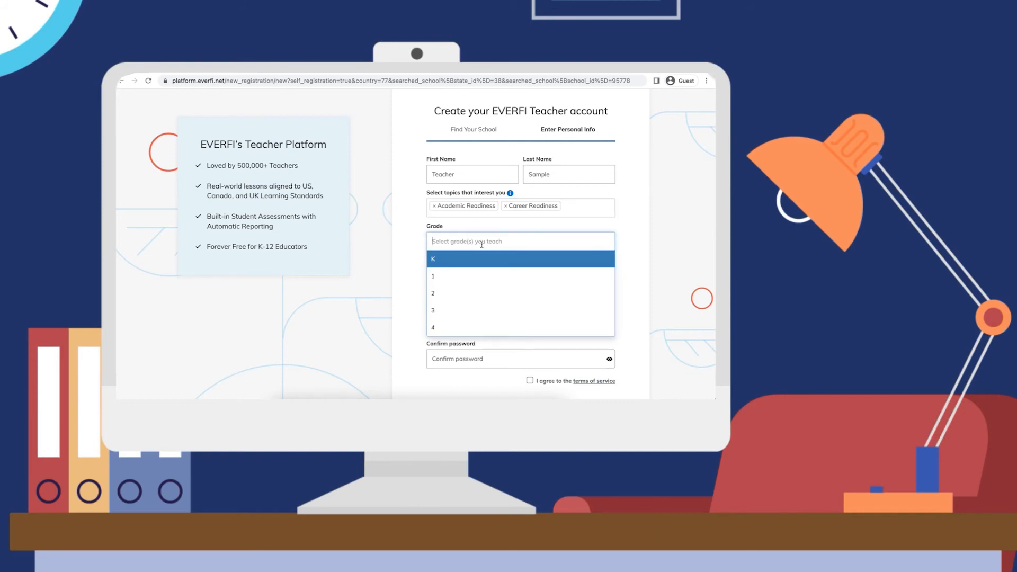
click(433, 311)
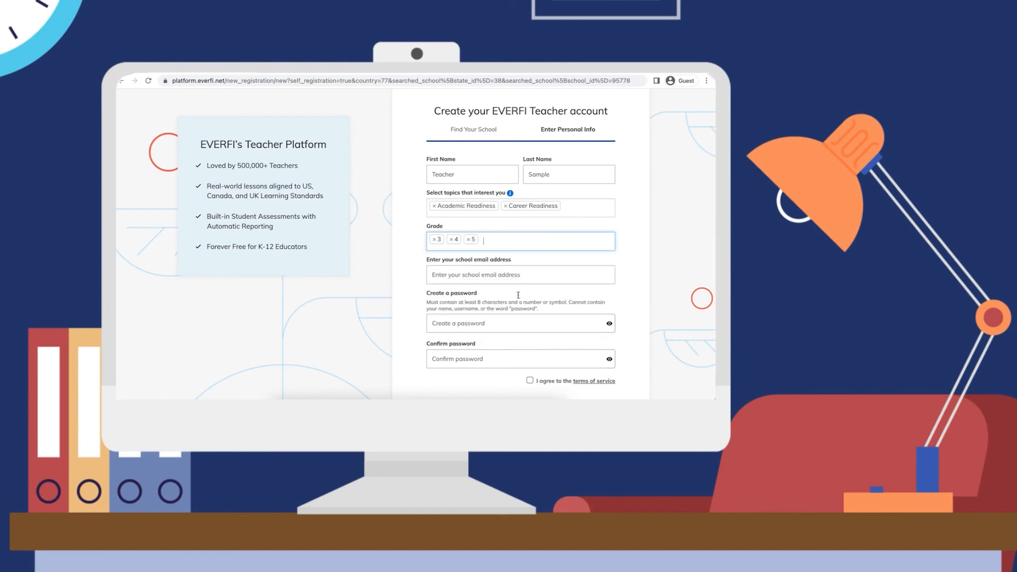
mouse_move(625, 260)
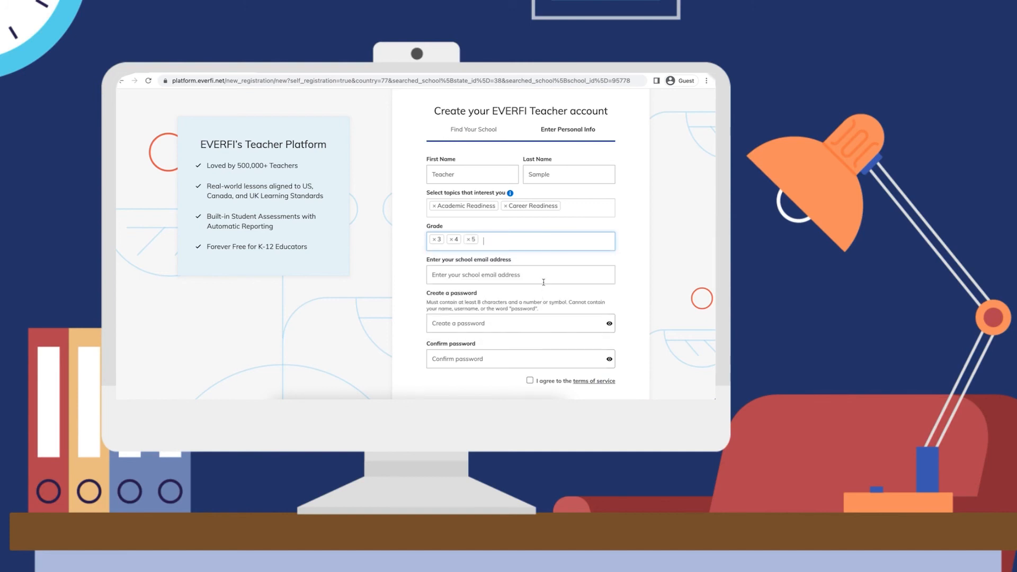
scroll(down, 3)
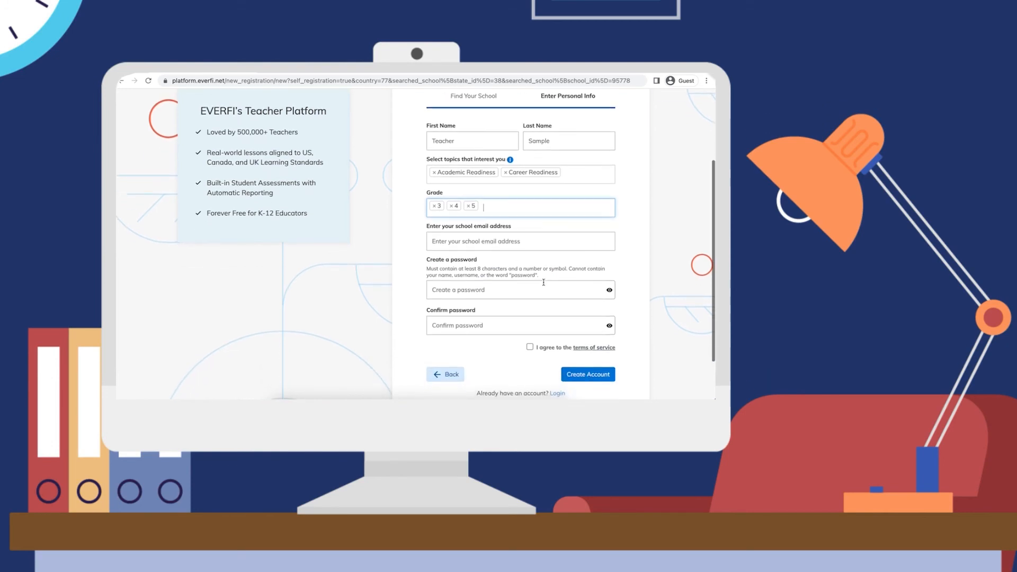
mouse_move(540, 296)
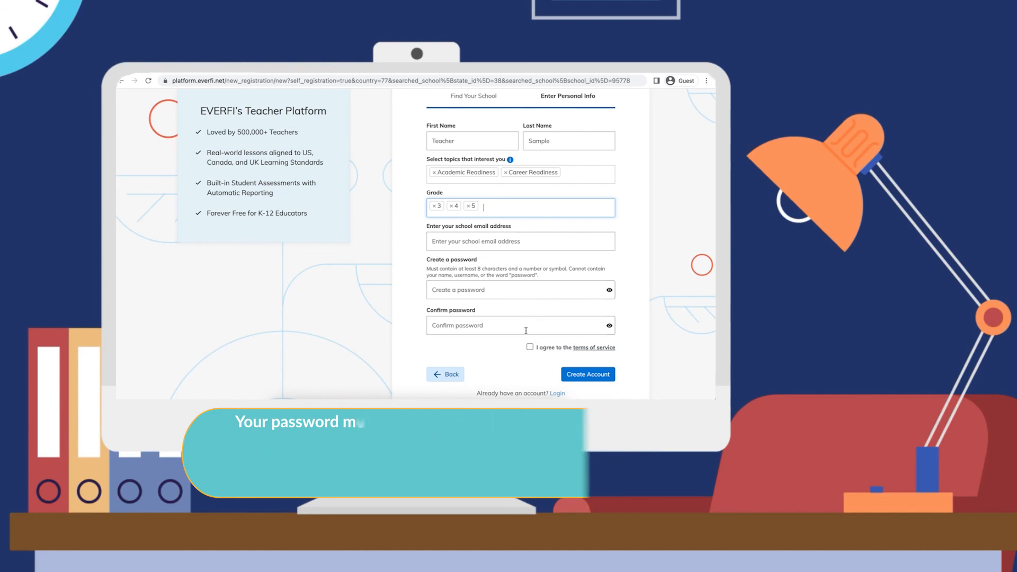
scroll(down, 3)
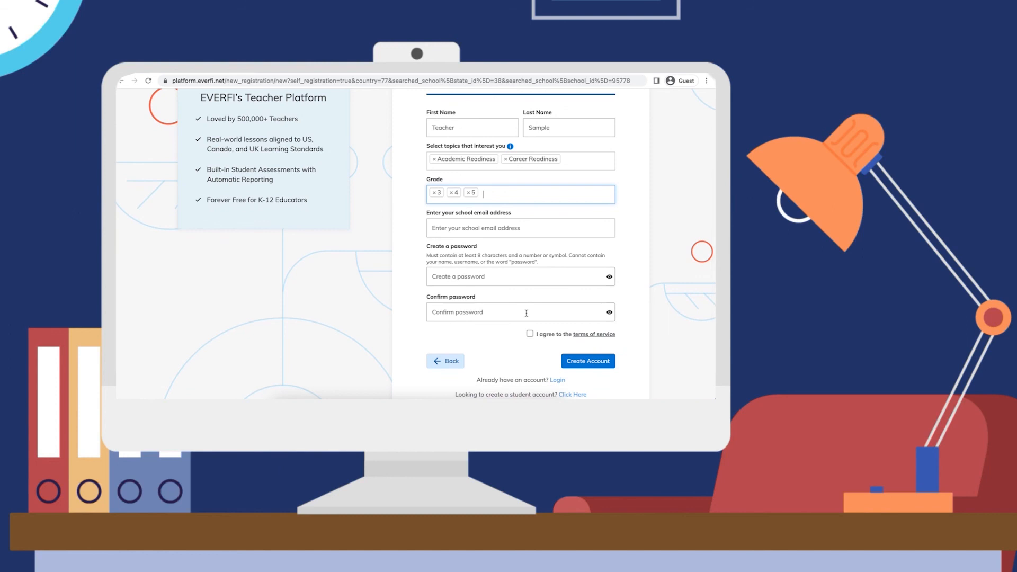